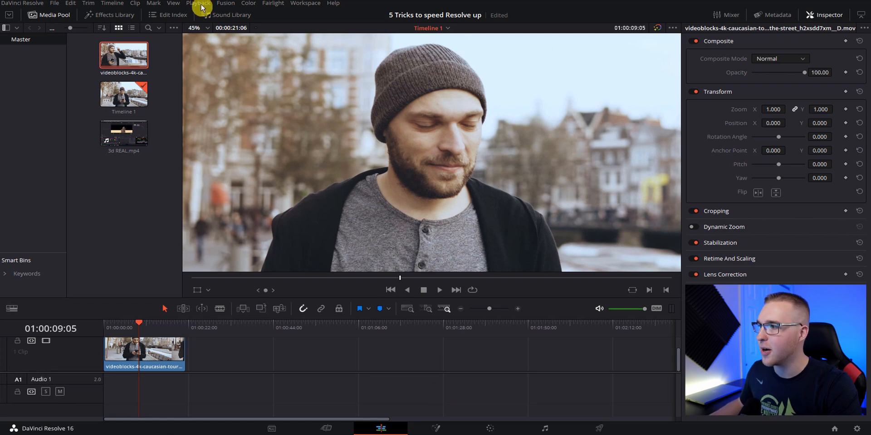
Step: Set the Playback proxy mode to Quarter Resolution for the 4K street clip
left_click(197, 3)
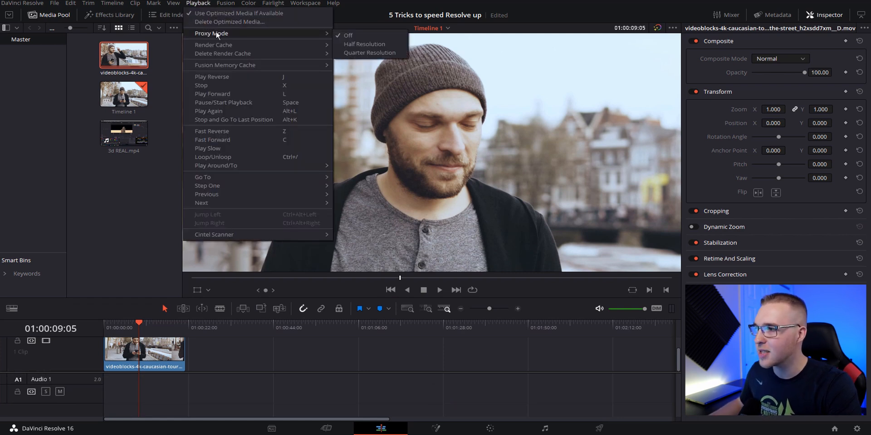
mouse_move(364, 44)
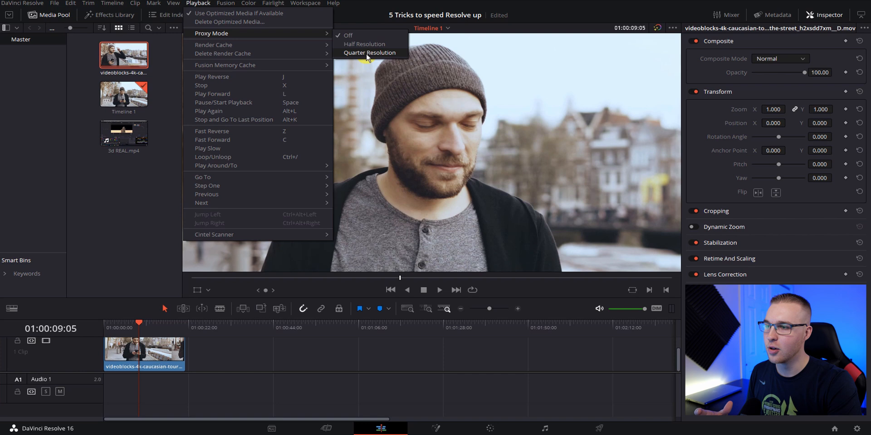
mouse_move(419, 153)
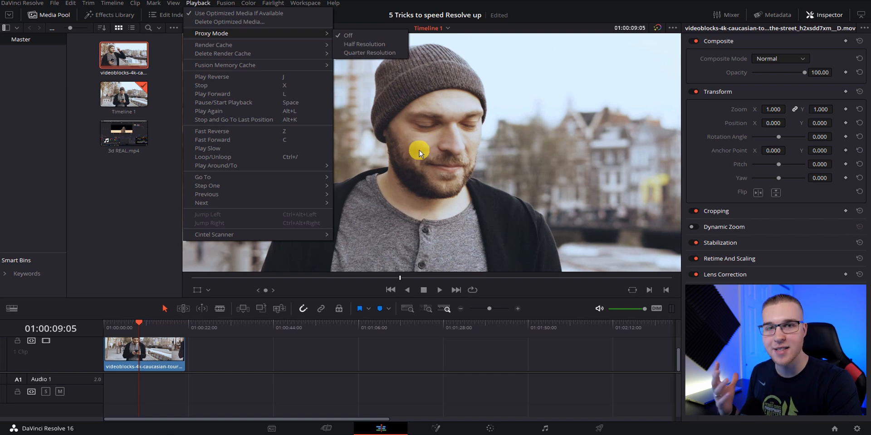
mouse_move(370, 52)
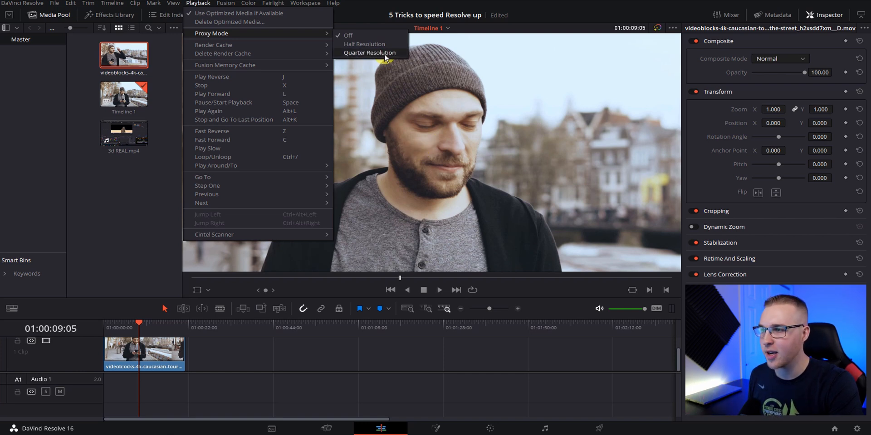
left_click(369, 52)
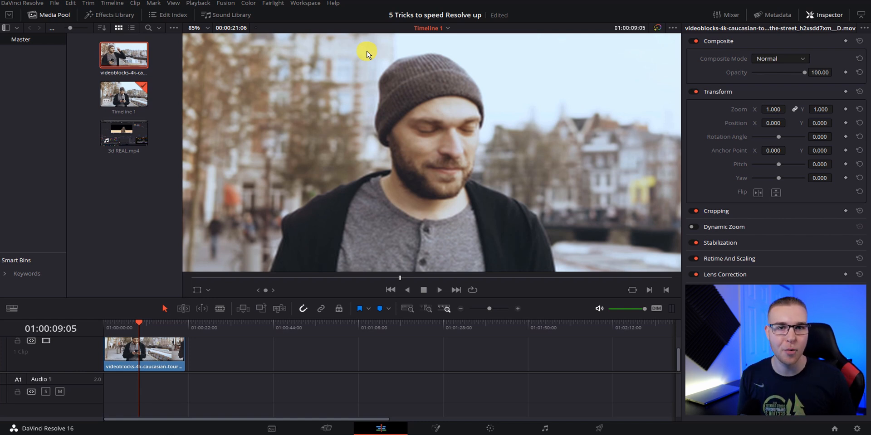
mouse_move(360, 90)
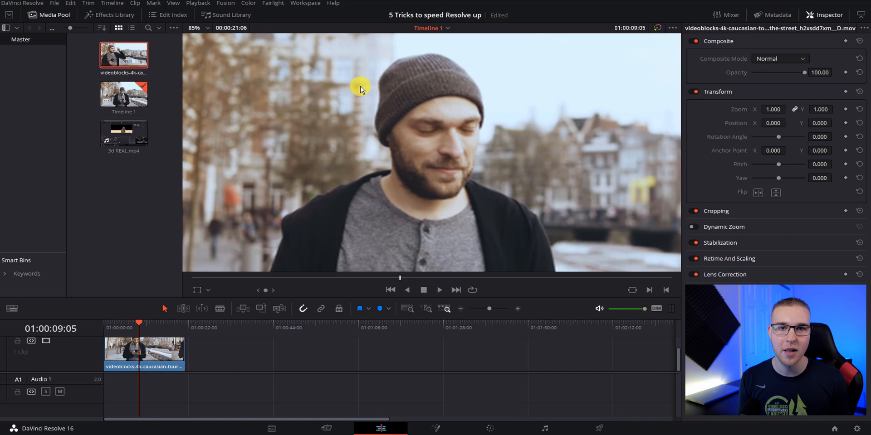
mouse_move(674, 339)
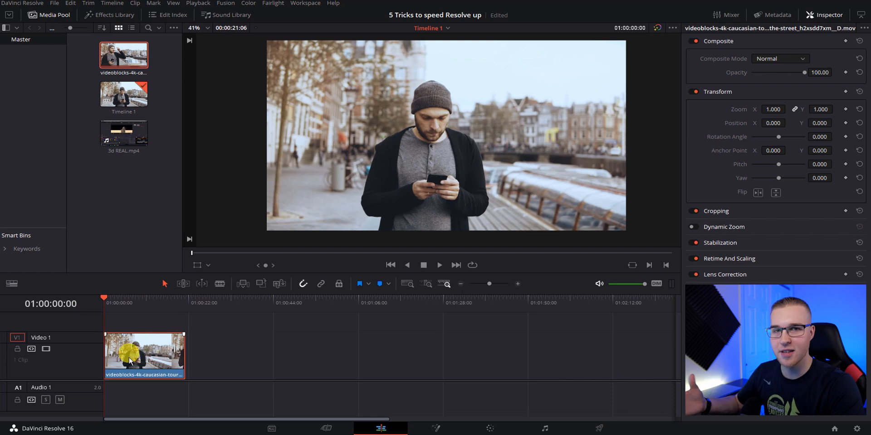
Step: Right-click the street clip on the timeline to bring up its options
right_click(144, 356)
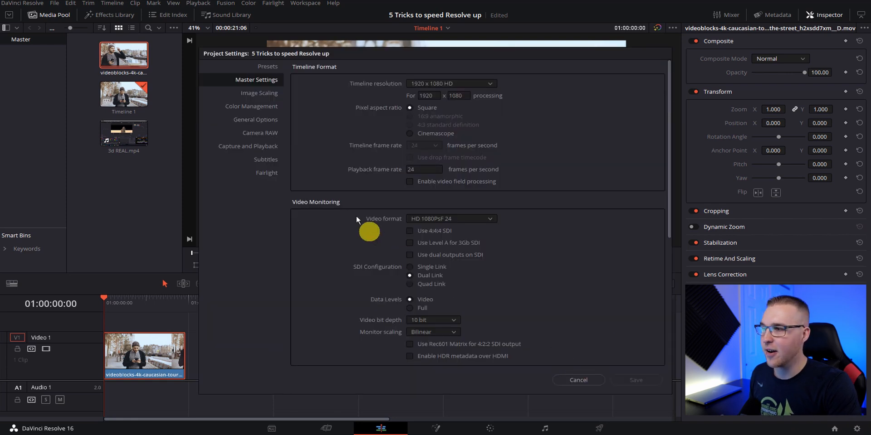
Step: Scroll to Optimized Media and Render Cache and review the Optimized Media Resolution choices
scroll("down", 3)
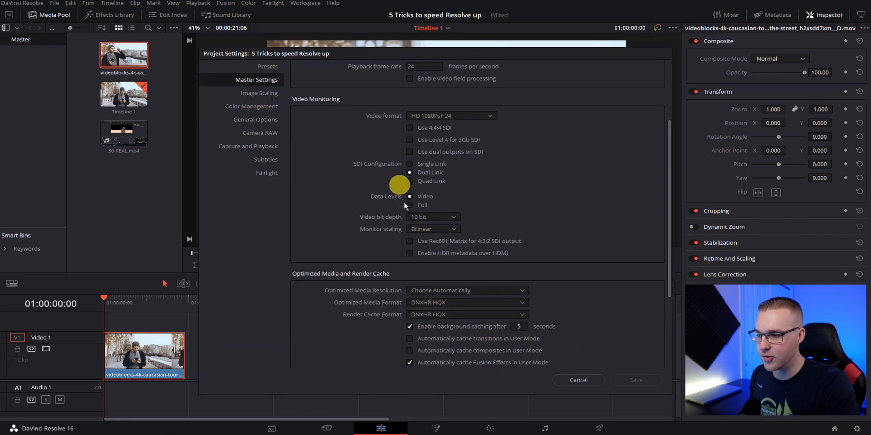
mouse_move(428, 290)
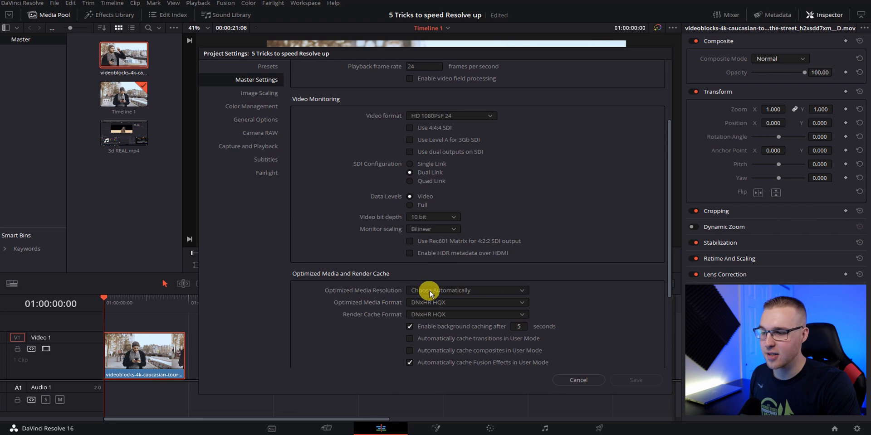
left_click(466, 290)
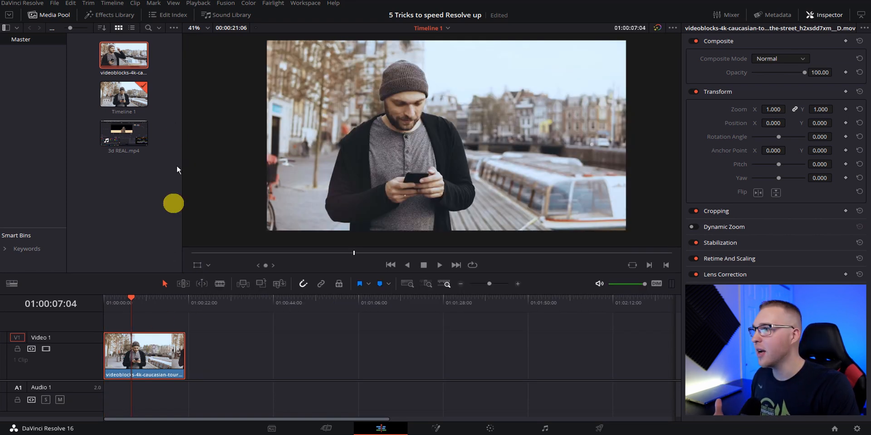
Step: Open the Playback menu while bringing 3d REAL.mp4 onto the timeline
left_click(198, 3)
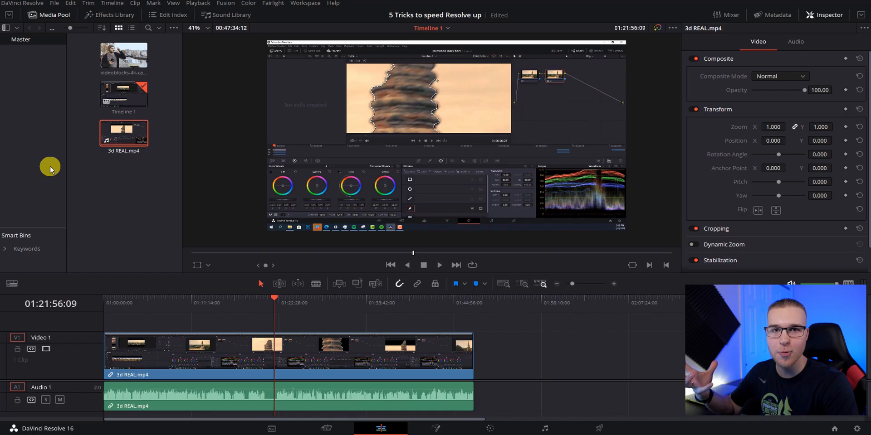
mouse_move(27, 11)
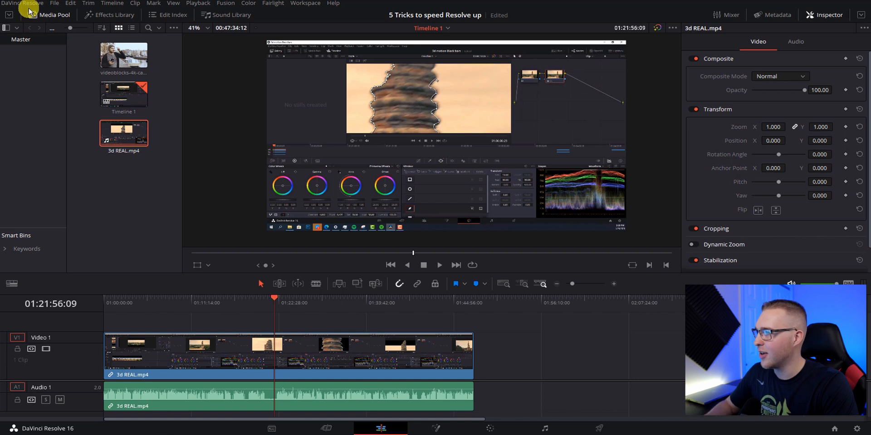
Step: In Keyboard Customization, list All Commands and check the End to Playhead and Select Clips Forward keys
left_click(23, 3)
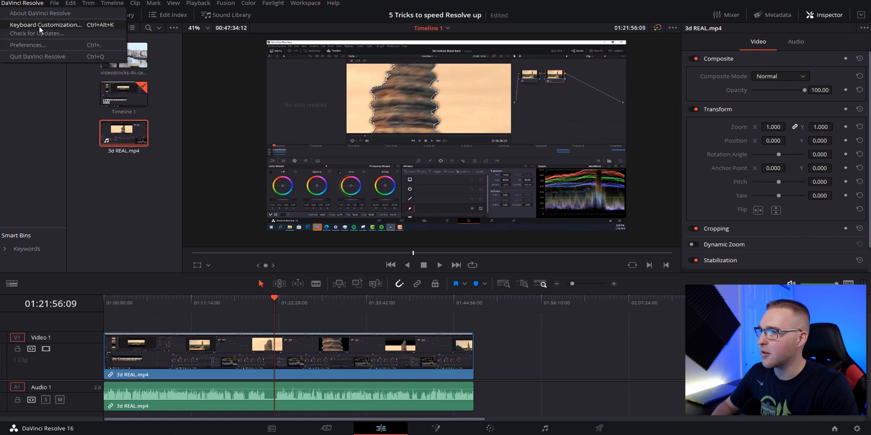
left_click(46, 25)
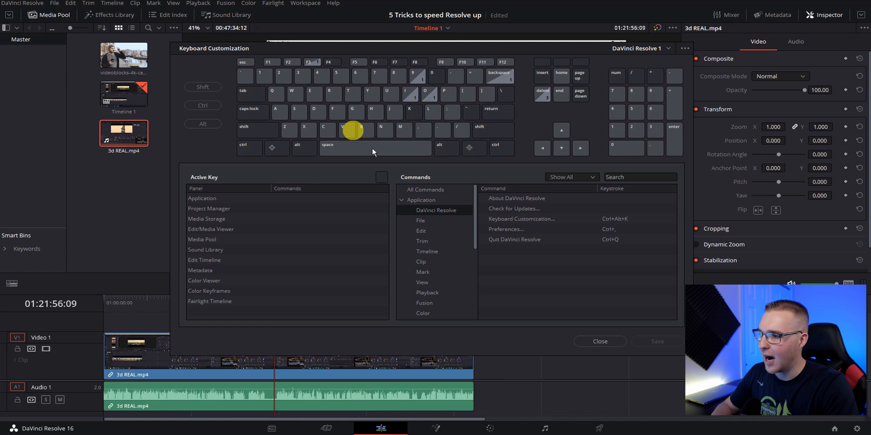
left_click(420, 262)
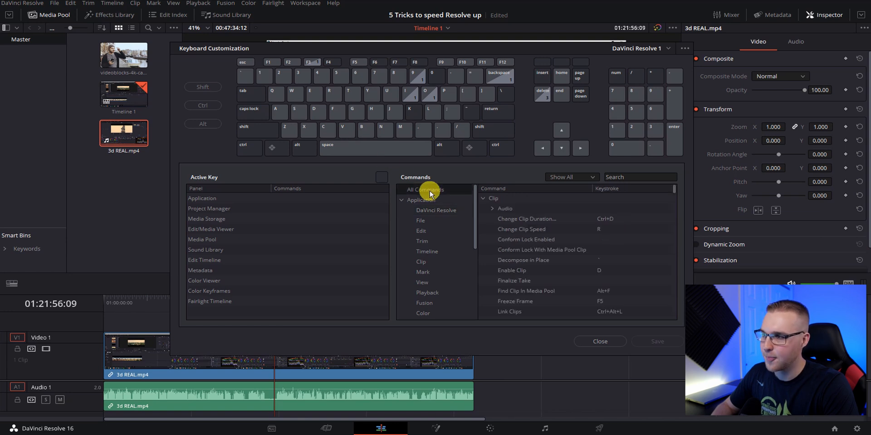
left_click(430, 77)
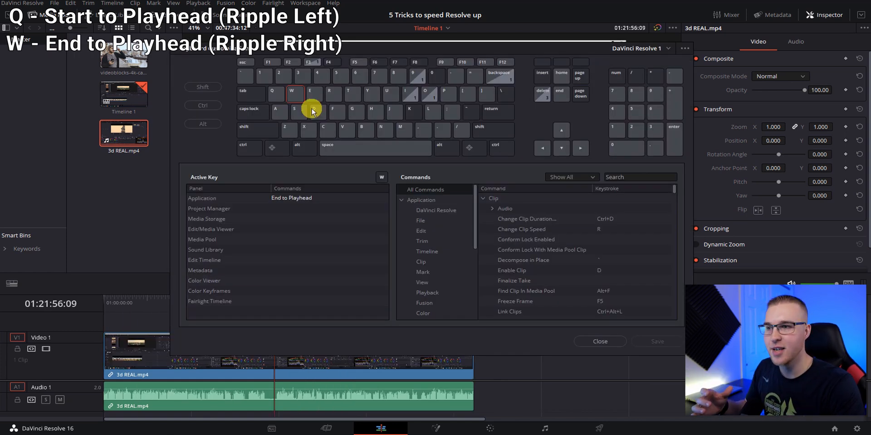
left_click(599, 342)
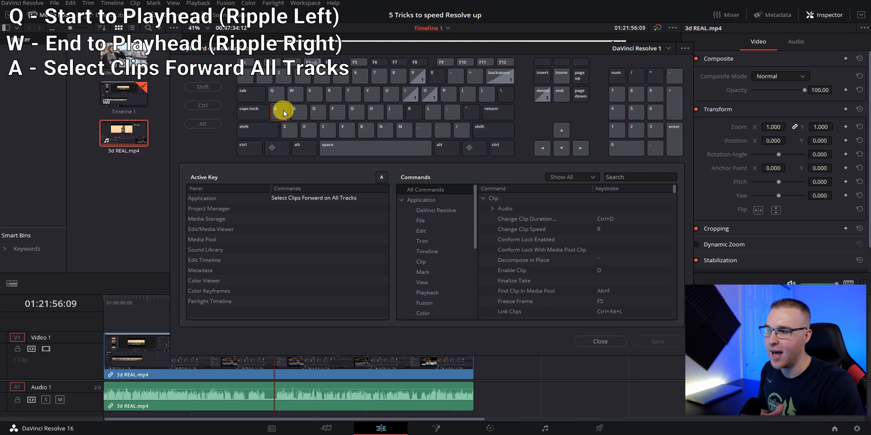
left_click(600, 341)
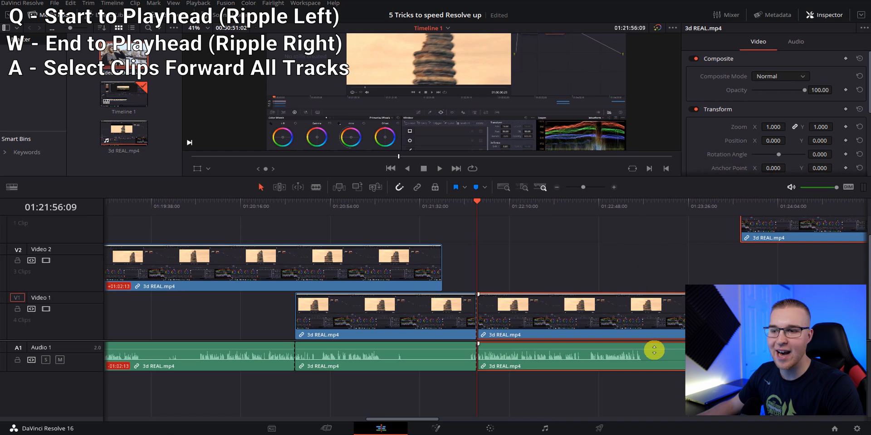
mouse_move(525, 315)
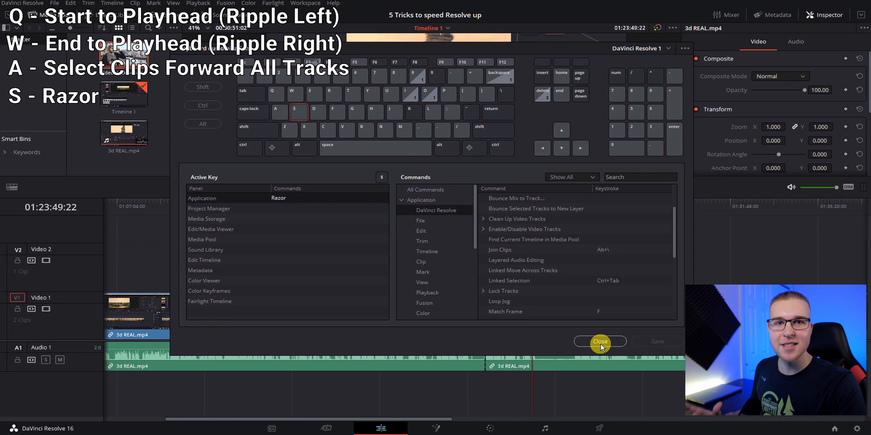
Step: Close the shortcut editor, razor the 3d REAL clip with S, and look up Undo and Redo keys
left_click(599, 342)
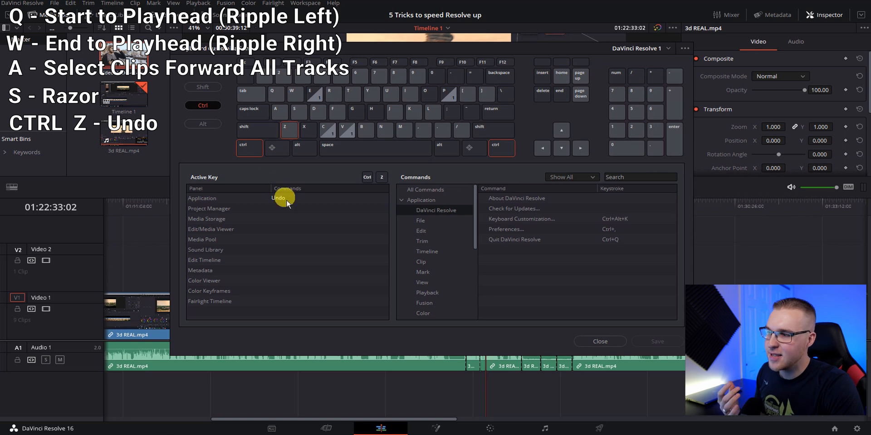
left_click(599, 341)
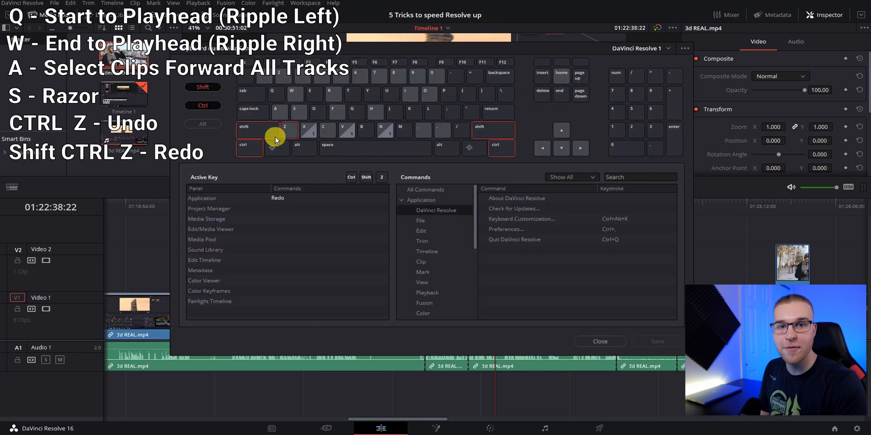
left_click(599, 341)
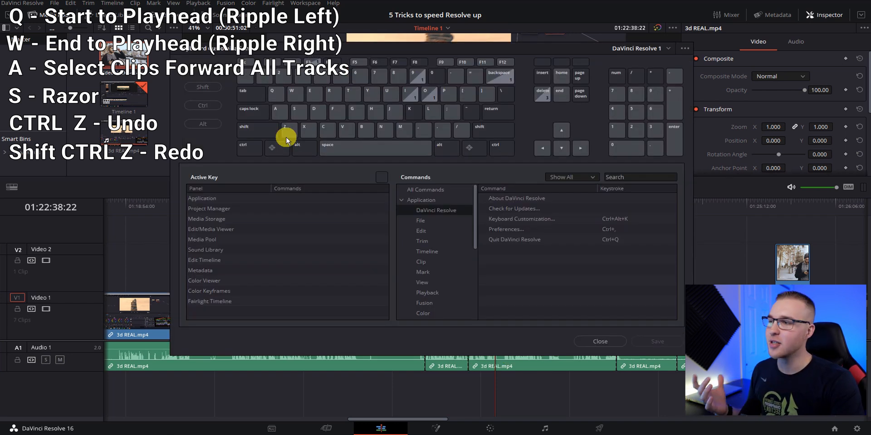
Step: Look up the Fast Reverse and Stop commands on the Z and X keys
left_click(287, 130)
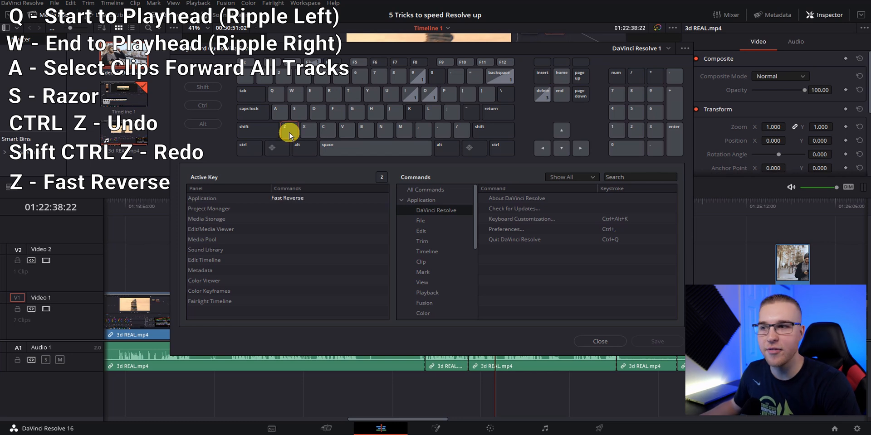
left_click(304, 129)
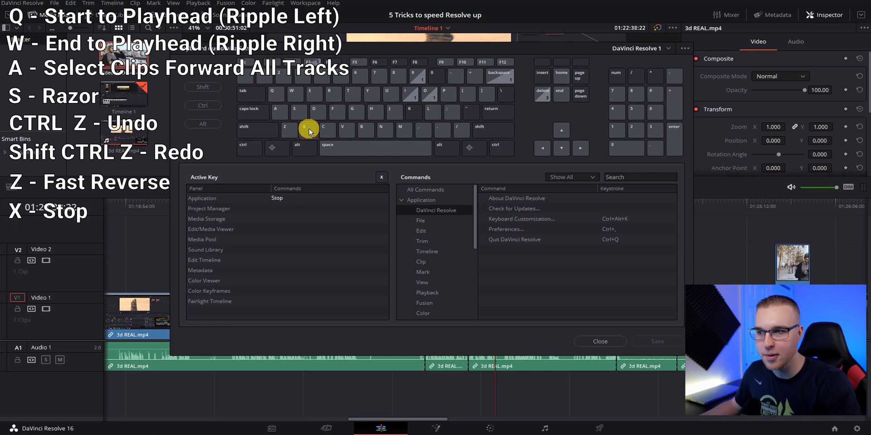
left_click(347, 131)
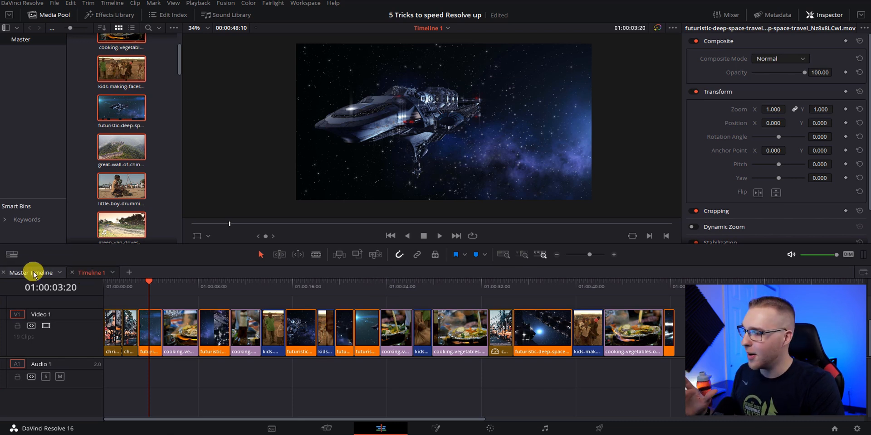
Step: On Master Timeline, push the clip's gamma toward purple, then view it back on the Edit page
left_click(490, 429)
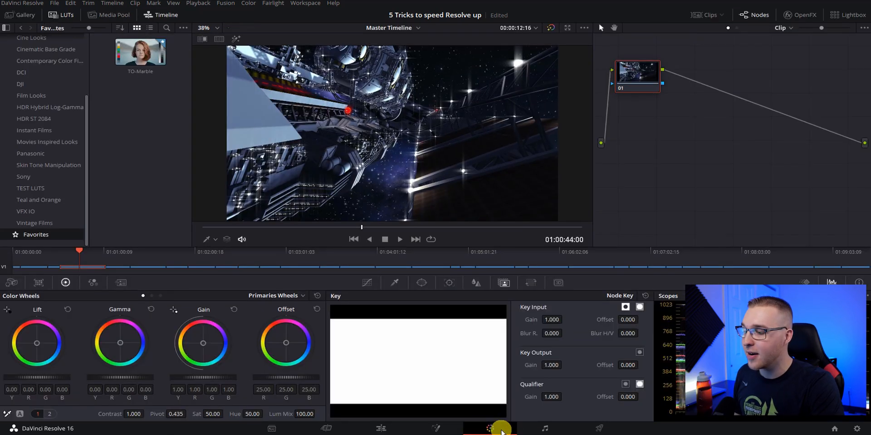
left_click_drag(120, 343, 143, 334)
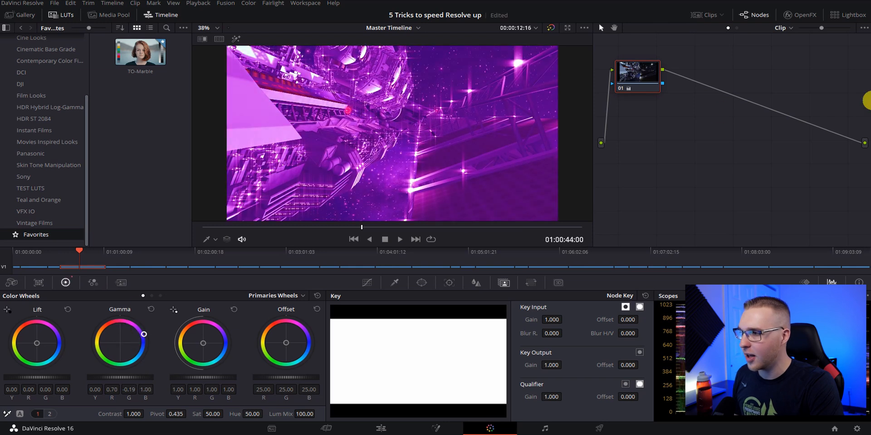
left_click(381, 428)
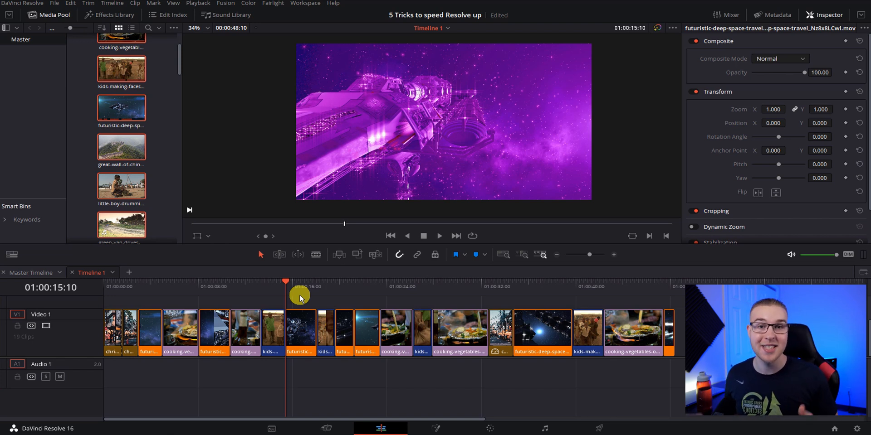
Step: Switch to the Fusion page to build the MediaIn, Transform1, Transform2, MediaOut chain
left_click(435, 428)
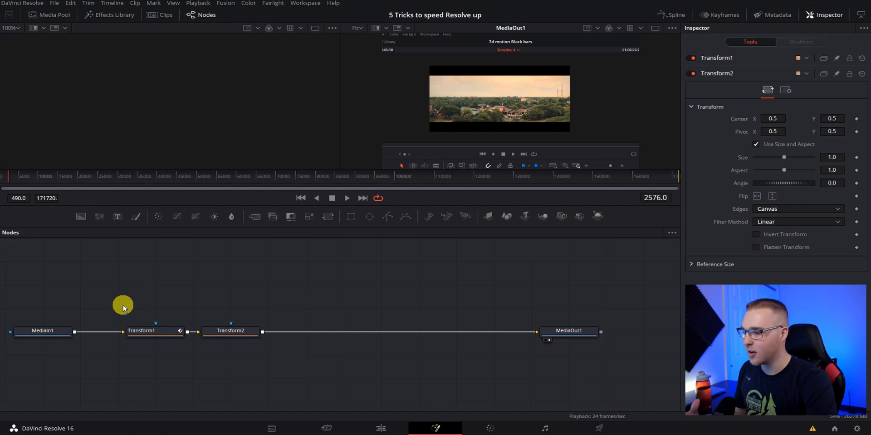
Step: Save Transform2's settings as zoom.setting through its Settings > Save As menu
left_click_drag(123, 307, 246, 362)
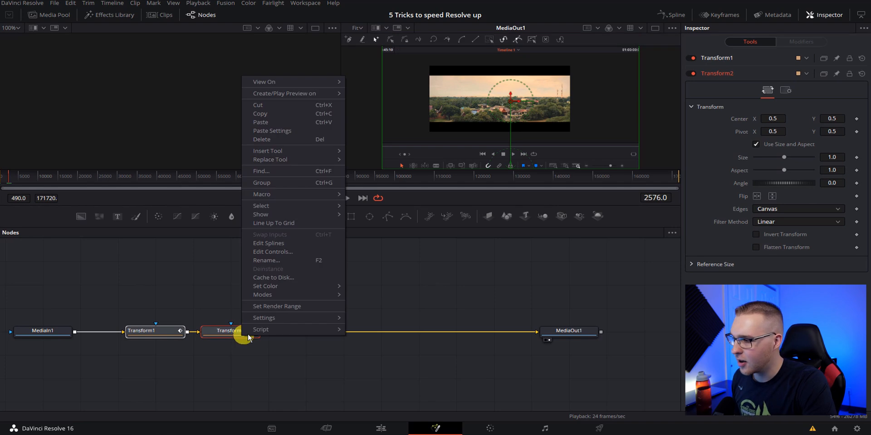
left_click(253, 317)
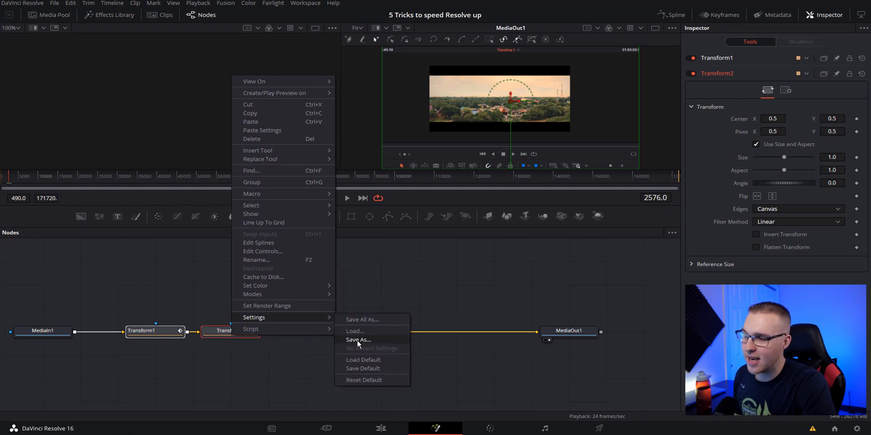
left_click(358, 339)
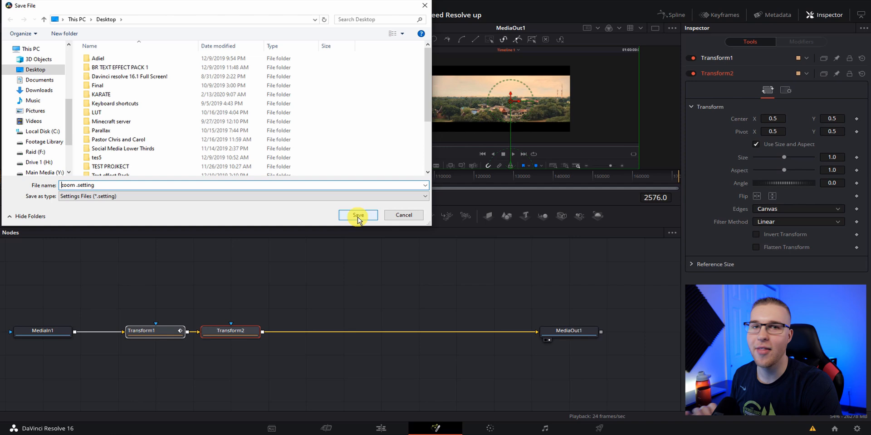
left_click(358, 215)
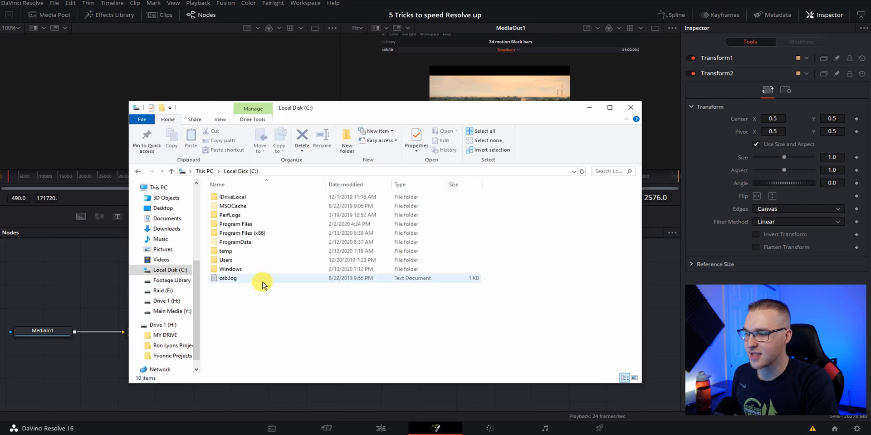
Step: Browse through Program Files > Blackmagic Design > DaVinci Resolve > Fusion > Templates
double_click(235, 224)
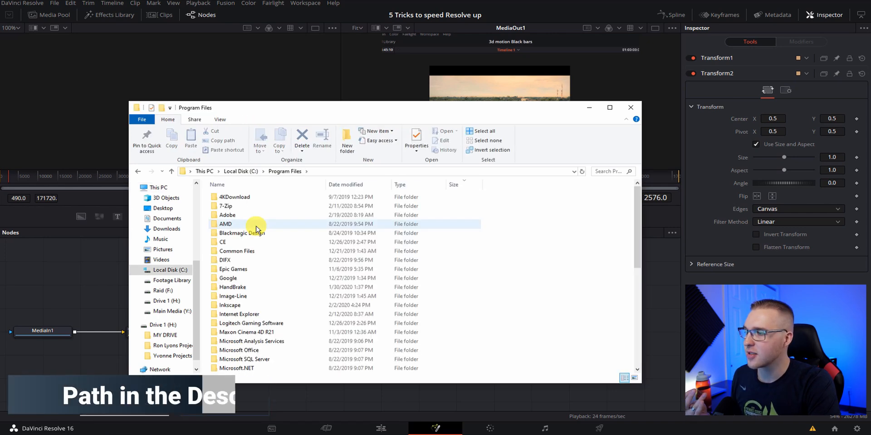
double_click(241, 233)
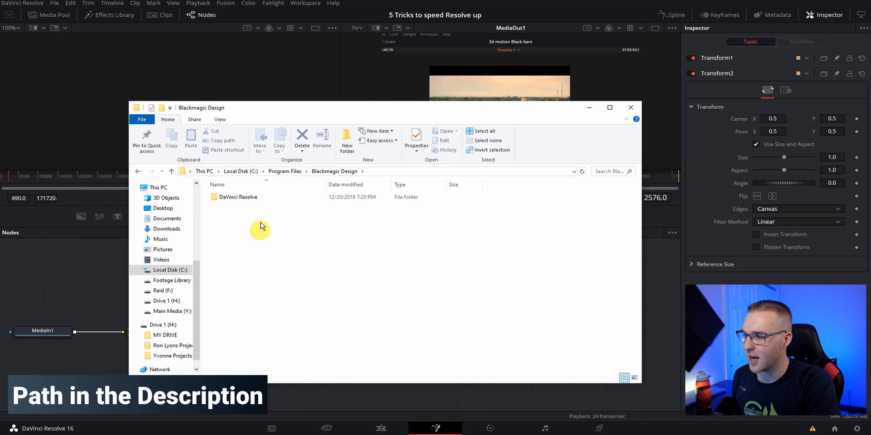
double_click(238, 196)
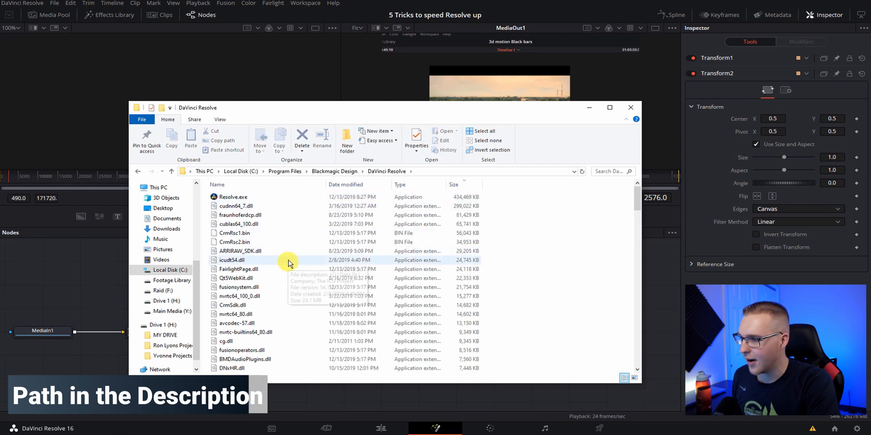
scroll("down", 3)
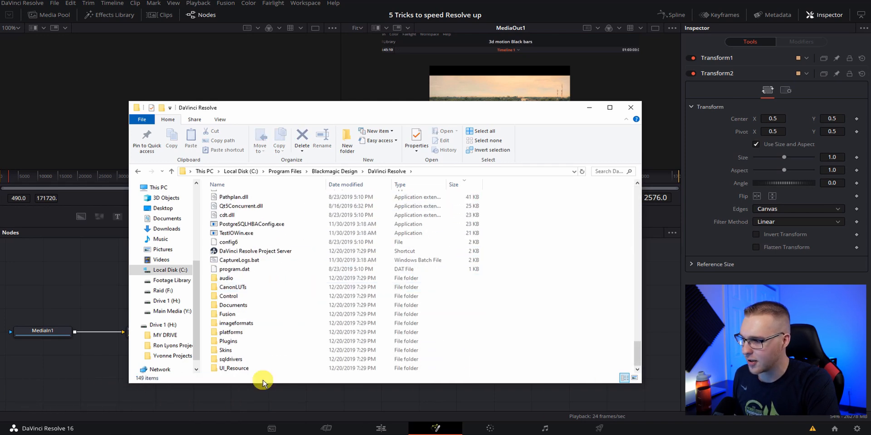
double_click(227, 314)
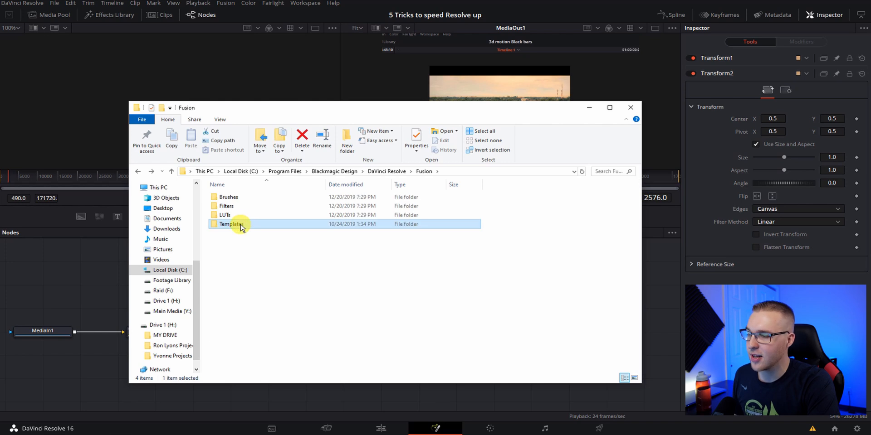
double_click(231, 223)
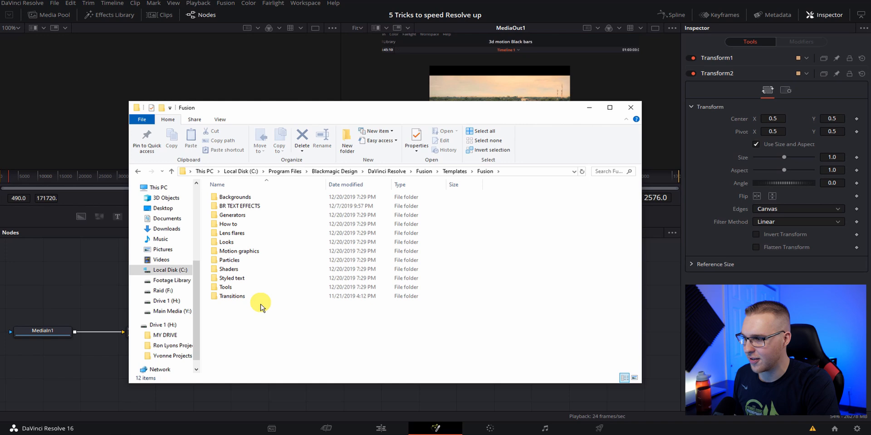
Step: Compare against Resolve's Templates effects category, then bring up the folder's context menu
left_click(49, 15)
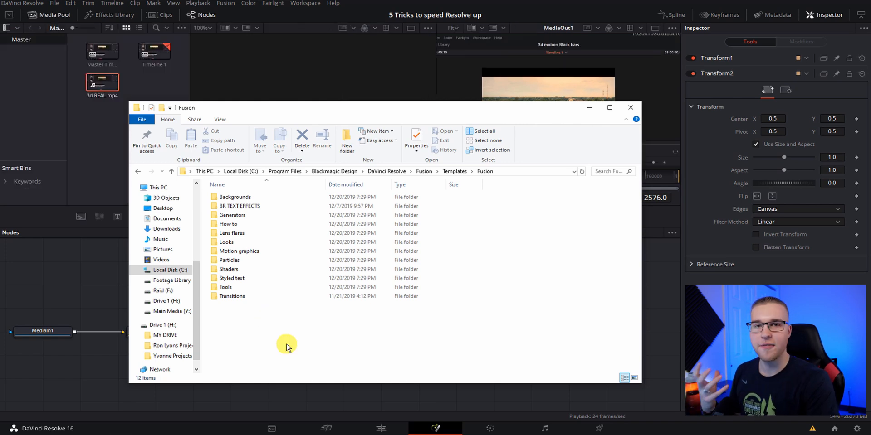
mouse_move(110, 15)
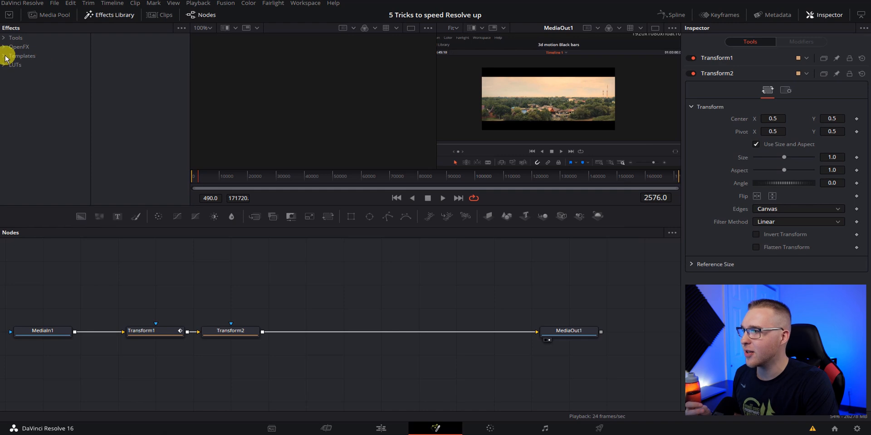
left_click(4, 56)
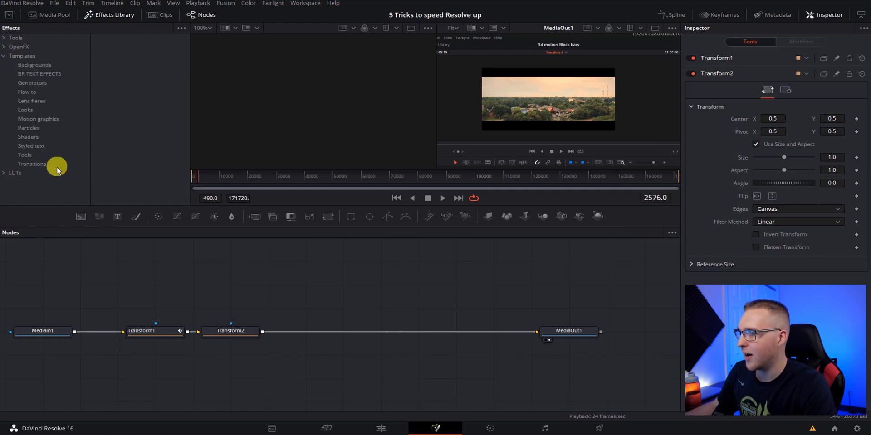
right_click(258, 341)
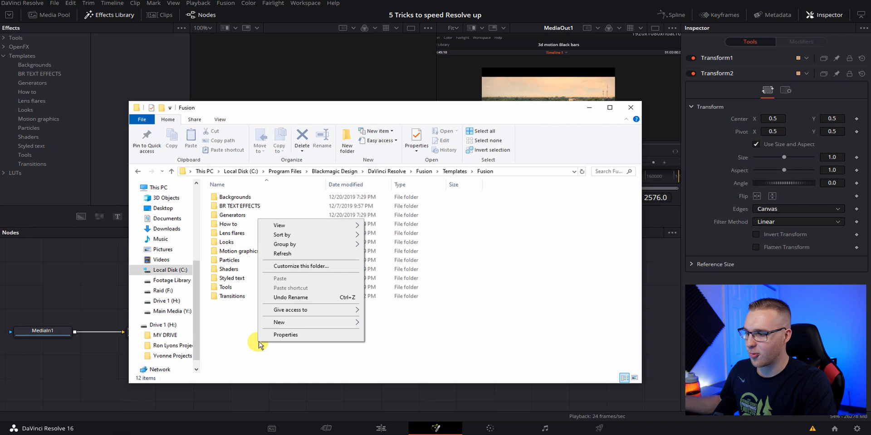
Step: Create a ZOOM folder and move zoom.setting into it, granting administrator permission
left_click(381, 328)
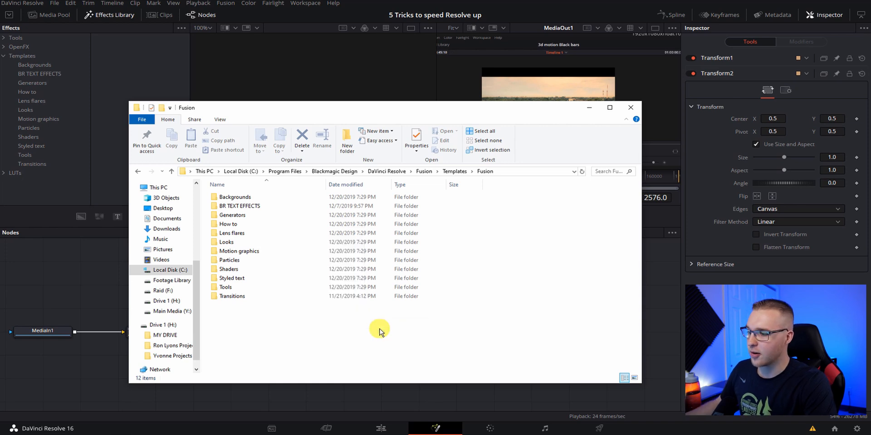
left_click(347, 140)
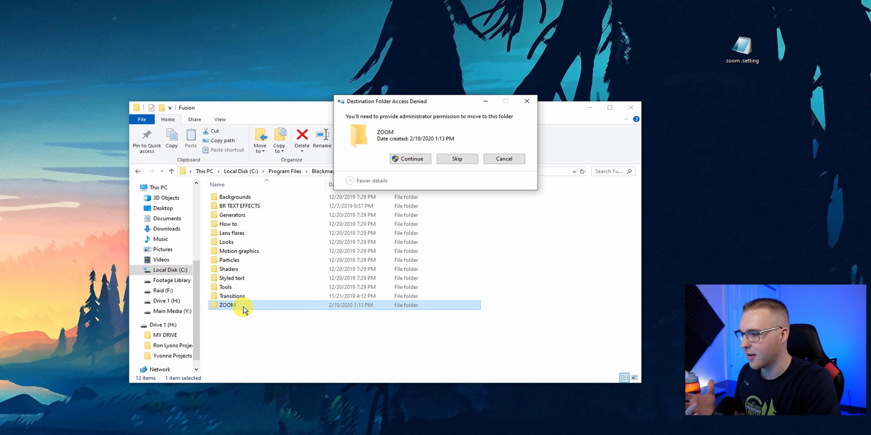
left_click(410, 159)
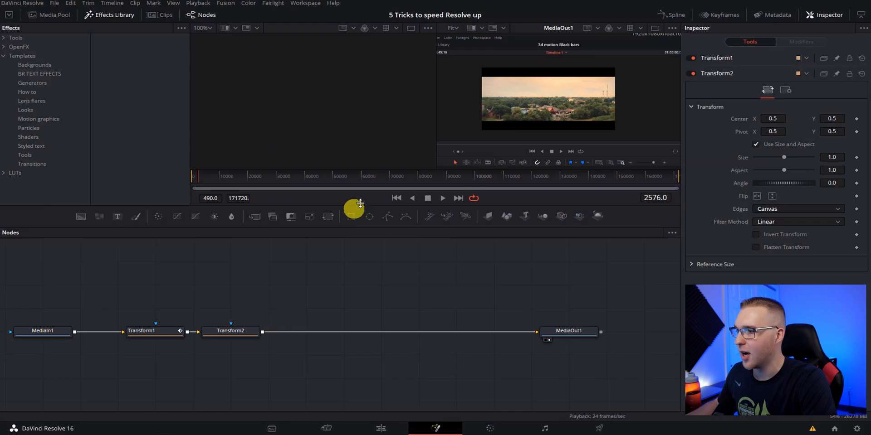
Step: Find the ZOOM preset under the Effects Library's Templates category, then return to the timeline
left_click(49, 14)
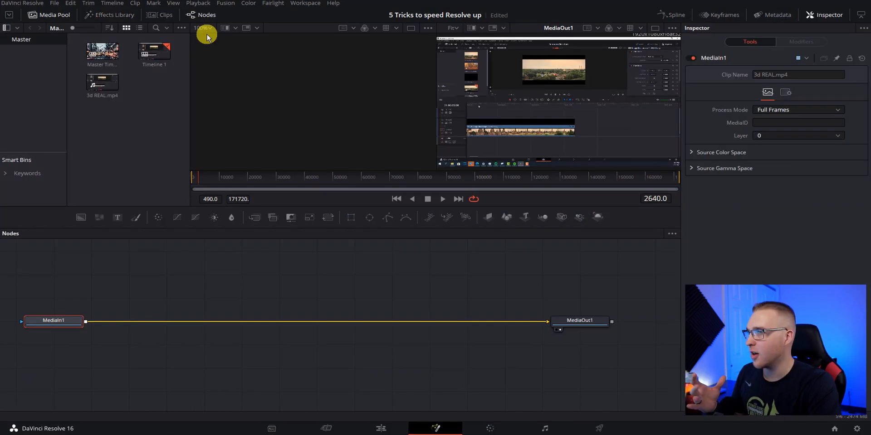
left_click(115, 15)
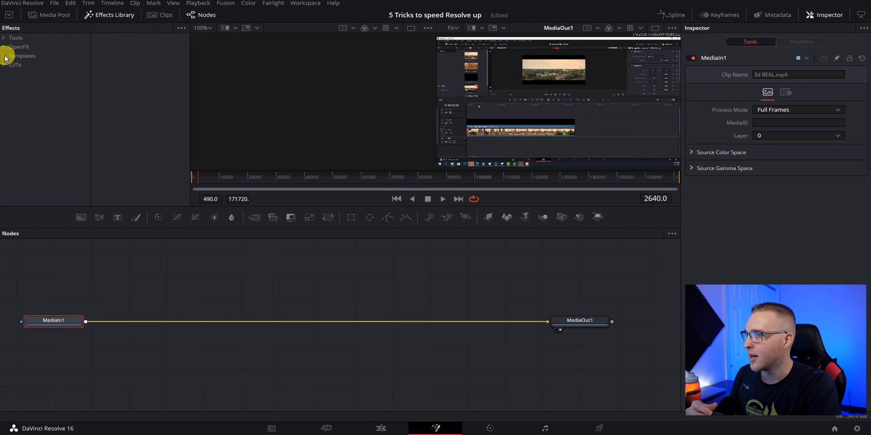
left_click(22, 55)
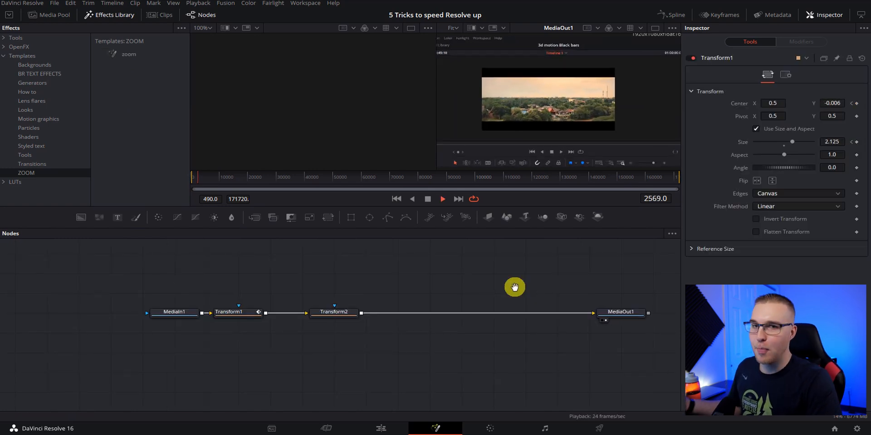
mouse_move(369, 218)
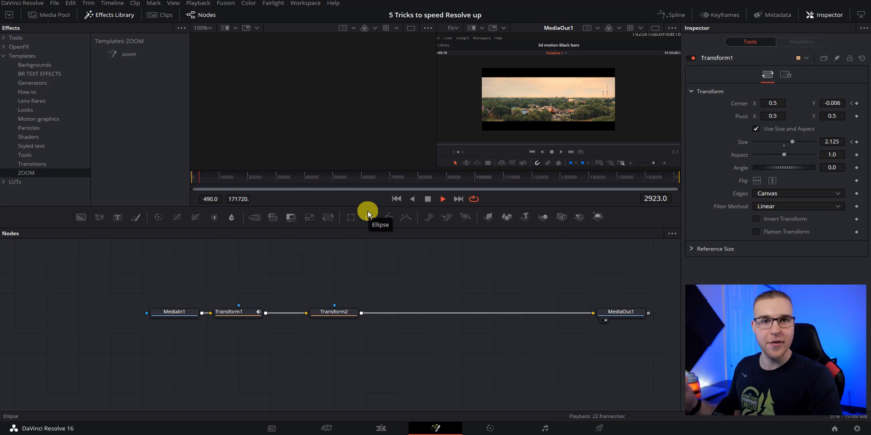
left_click(381, 428)
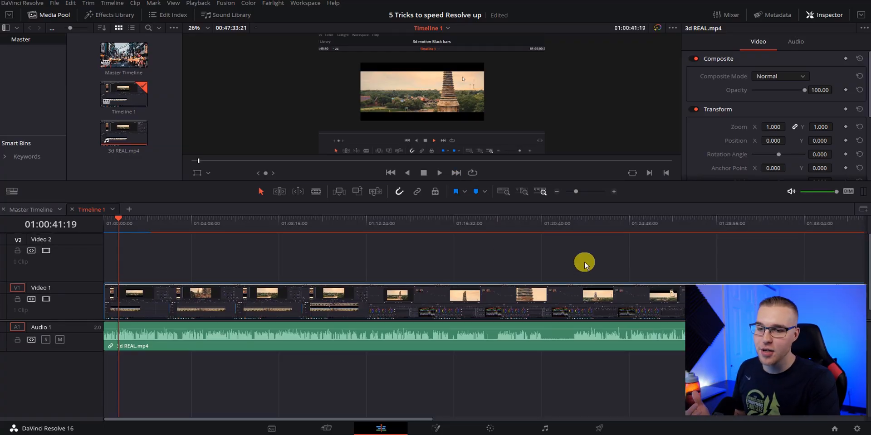
mouse_move(588, 257)
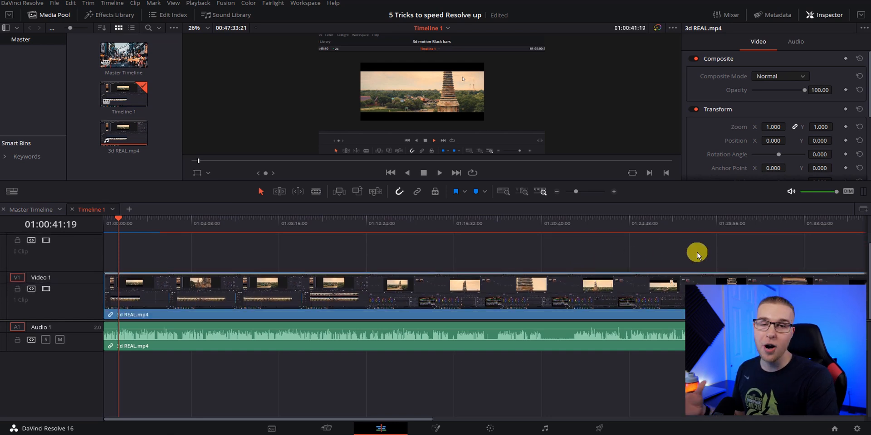
mouse_move(561, 253)
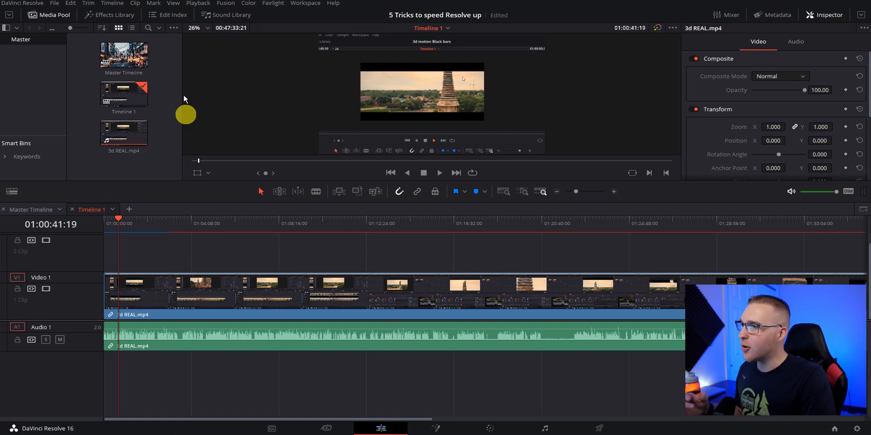
Step: Open the View menu to reach Enable 2D Timeline Scroll
left_click(173, 3)
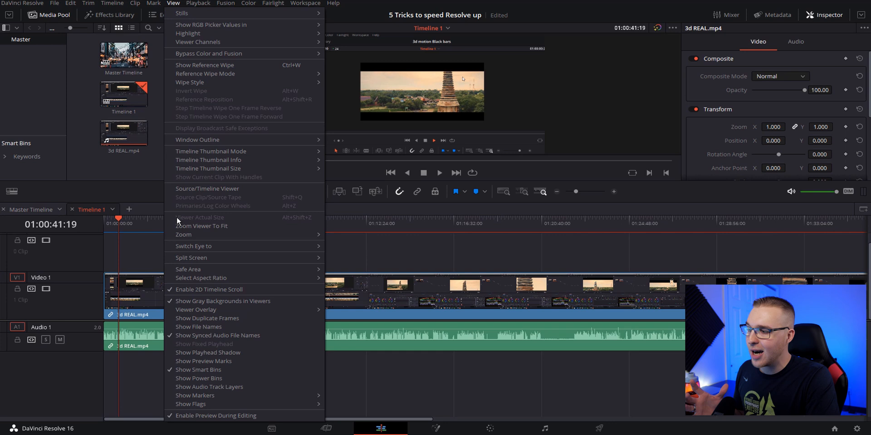